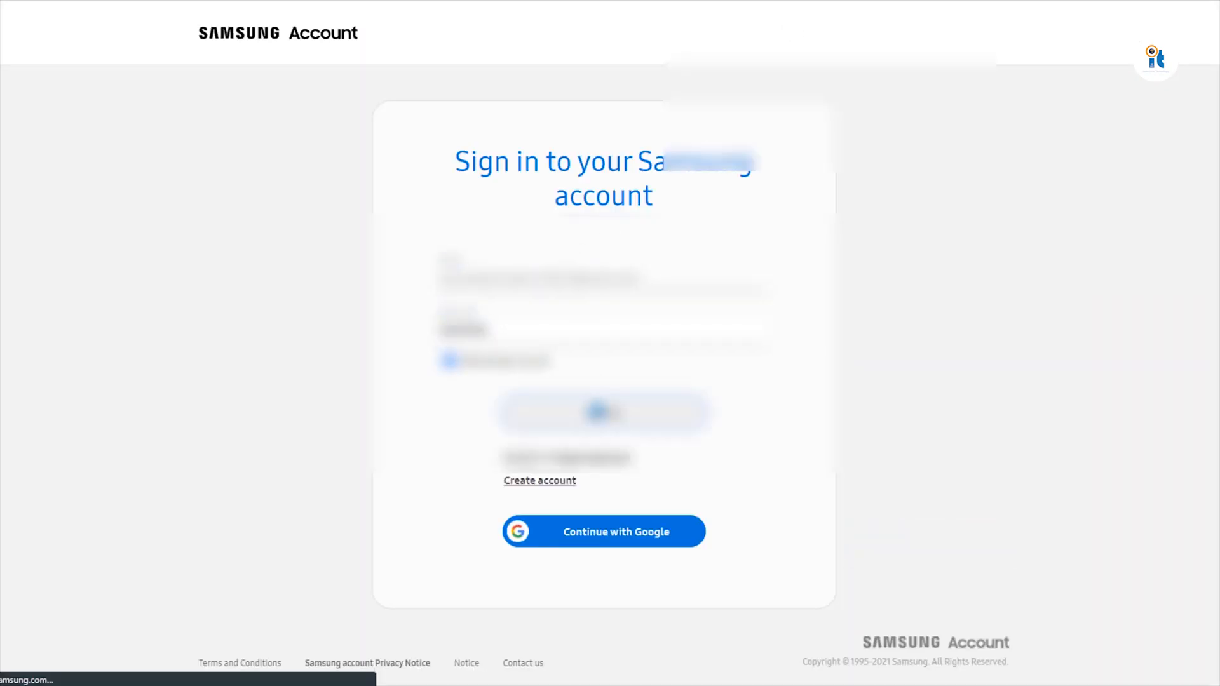
Sign in to the Samsung seller account and scroll the Seller Portal home
{"action": "left_click", "coordinate": [603, 531]}
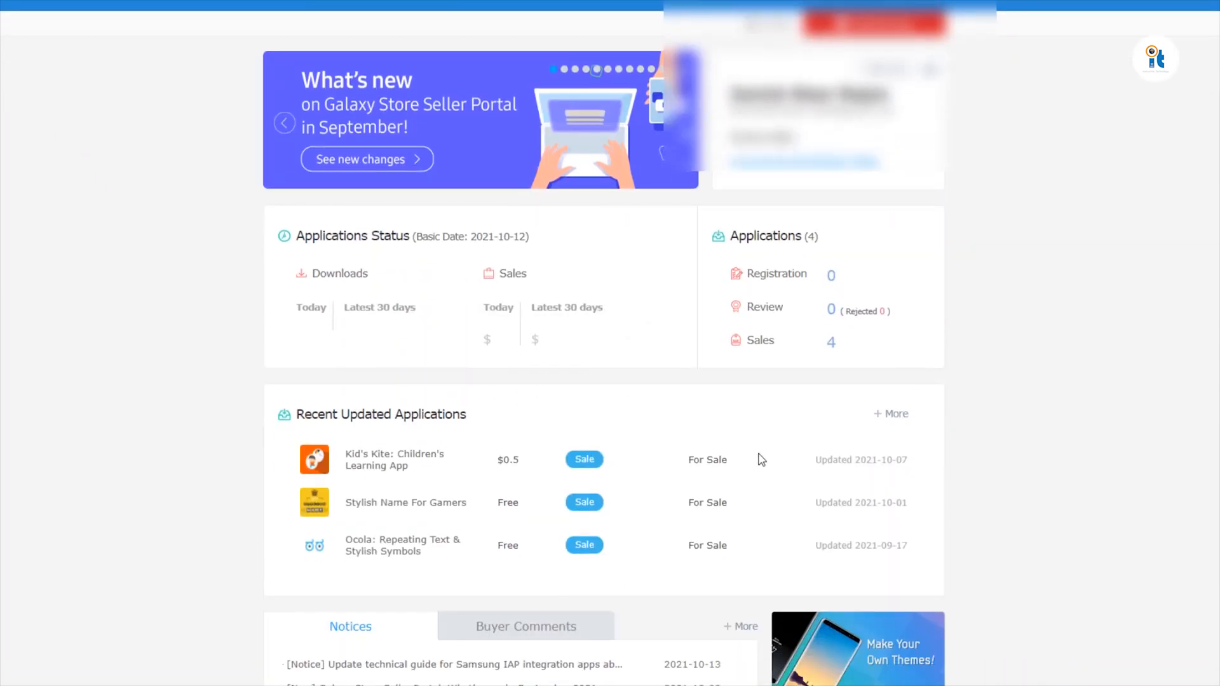
{"action": "scroll", "scroll_direction": "down", "scroll_amount": 3}
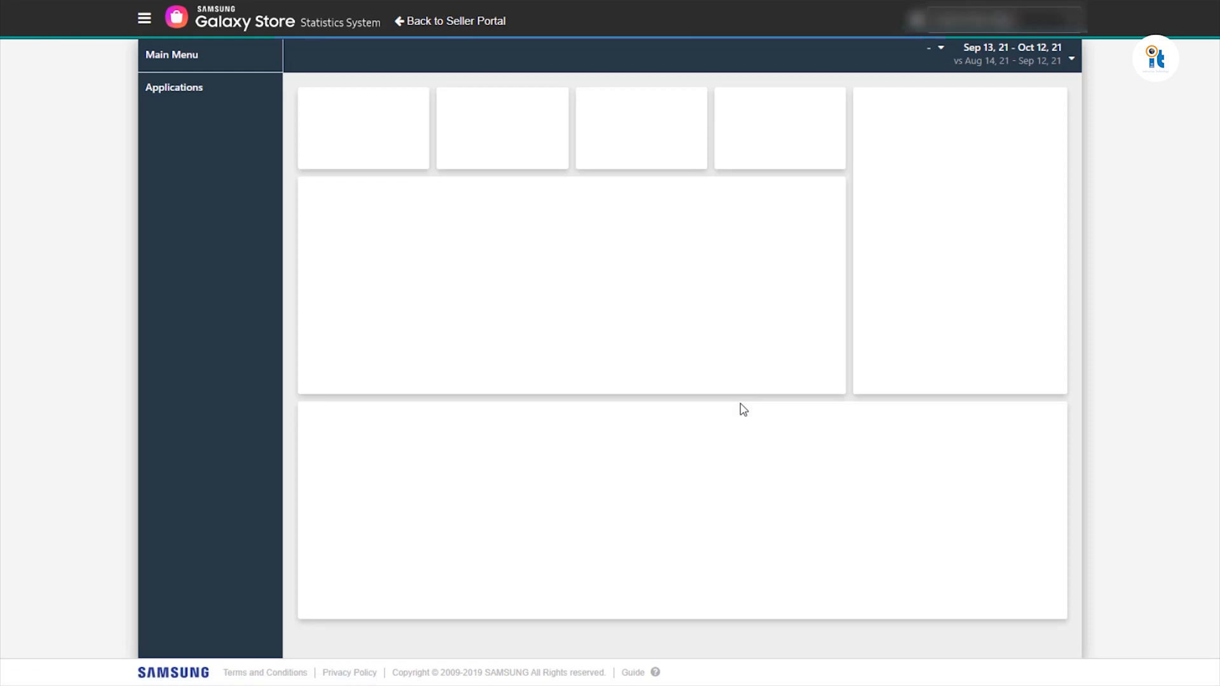
Show one year of app statistics (632 downloads, $1.01 sales), then go to Amazon's app list
{"action": "left_click", "coordinate": [174, 87]}
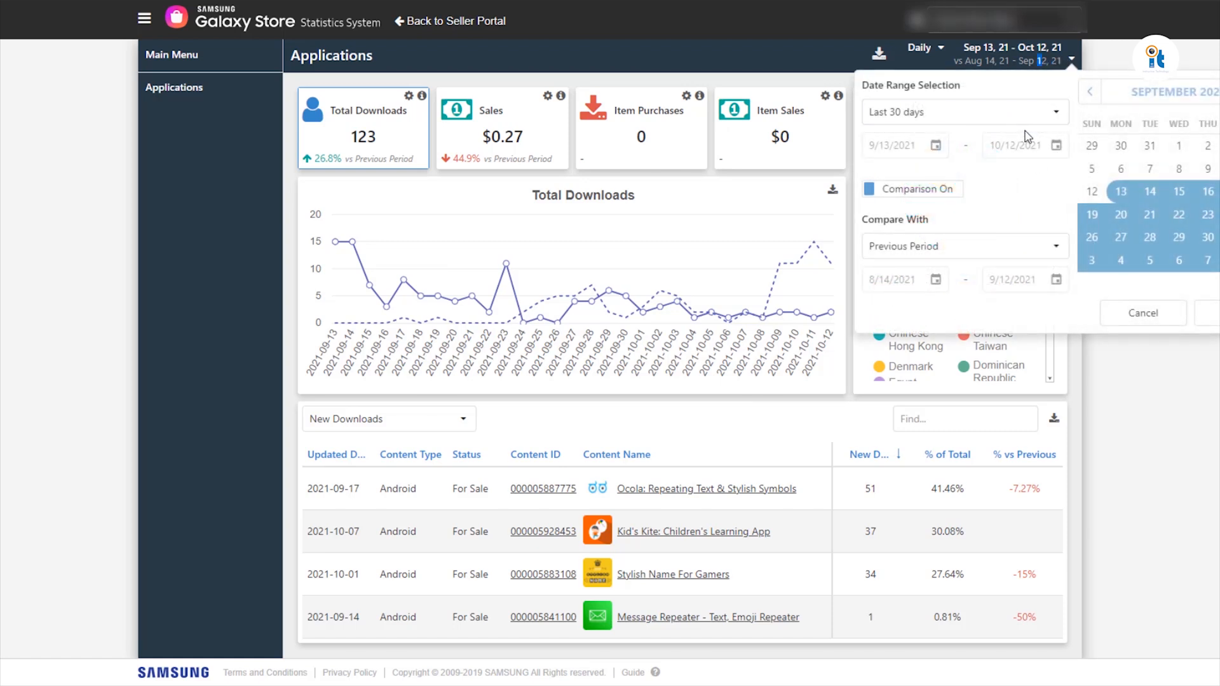
{"action": "left_click", "coordinate": [964, 111]}
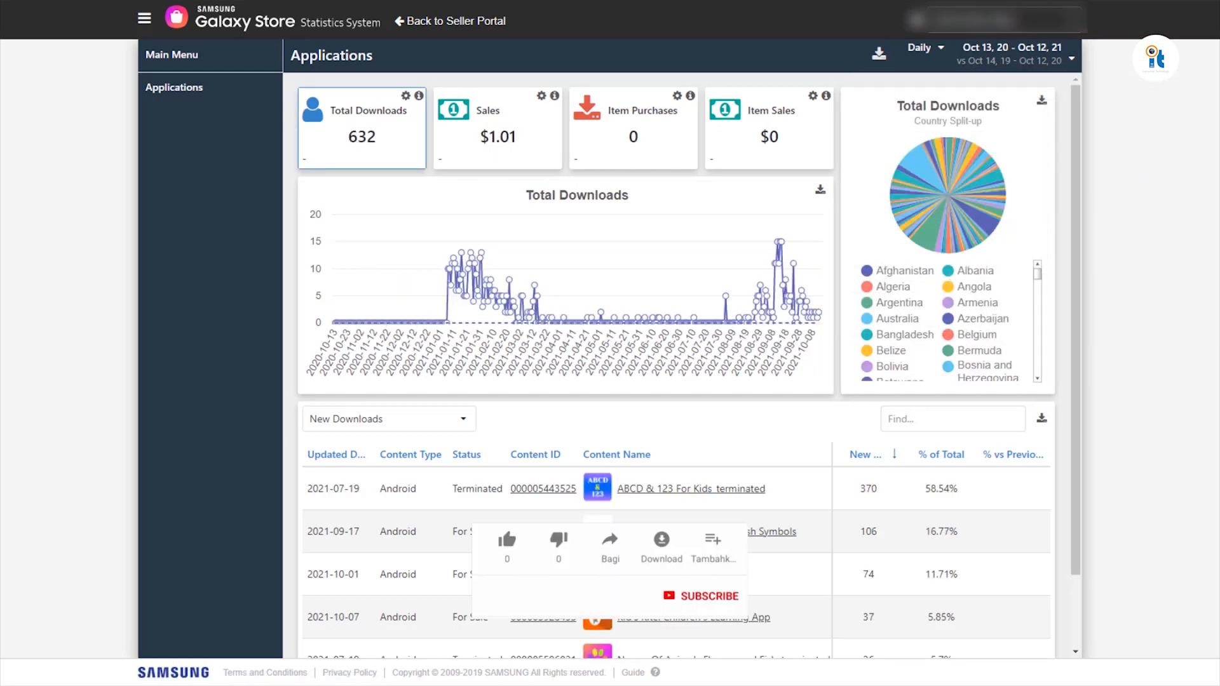
{"action": "left_click", "coordinate": [506, 538]}
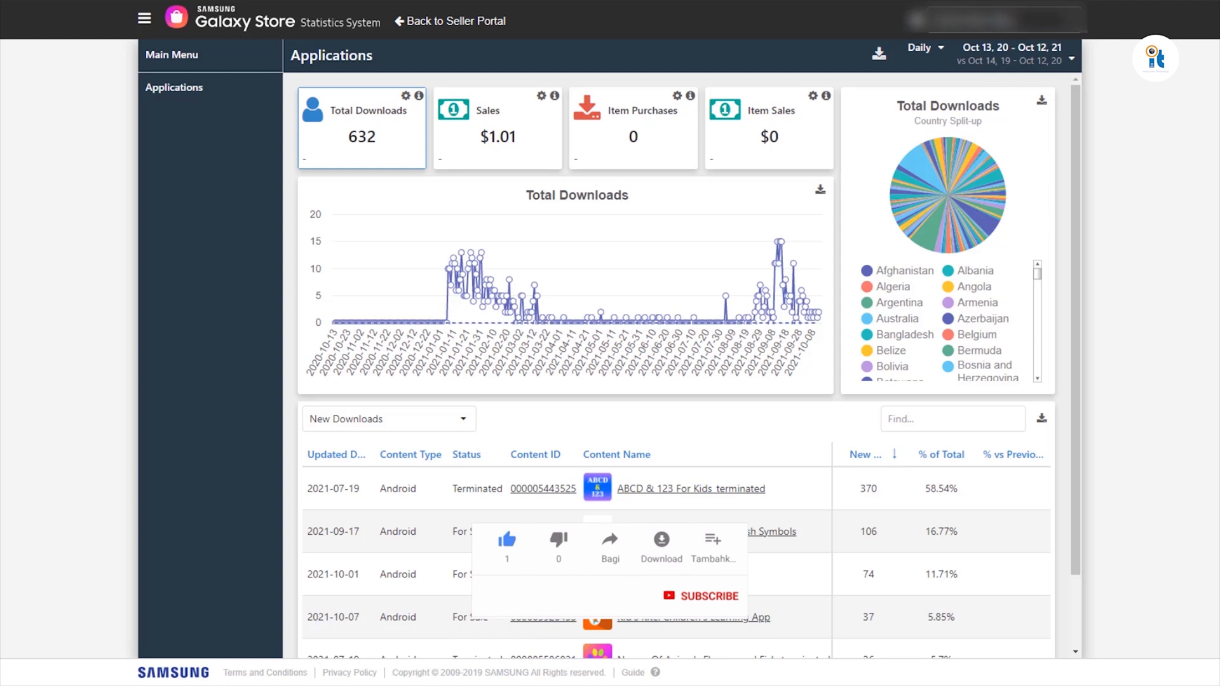
{"action": "left_click", "coordinate": [699, 596]}
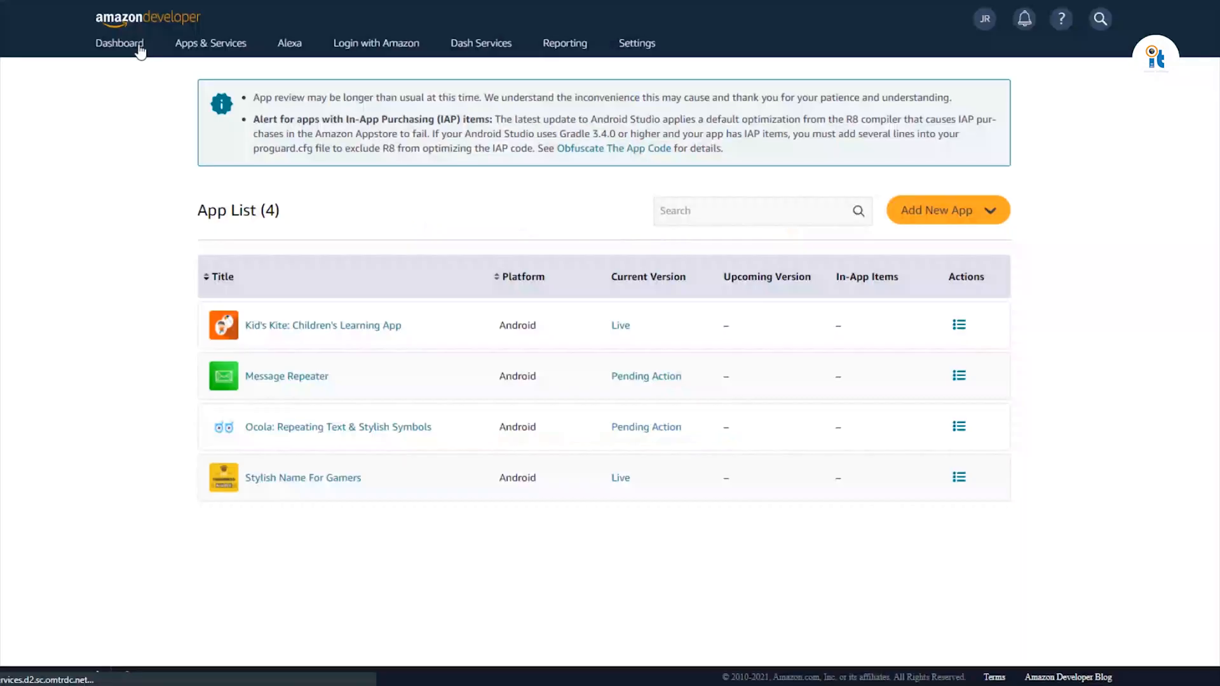
Review the 30-day Appstore reporting overview showing 4 unique app purchases
{"action": "left_click", "coordinate": [119, 42]}
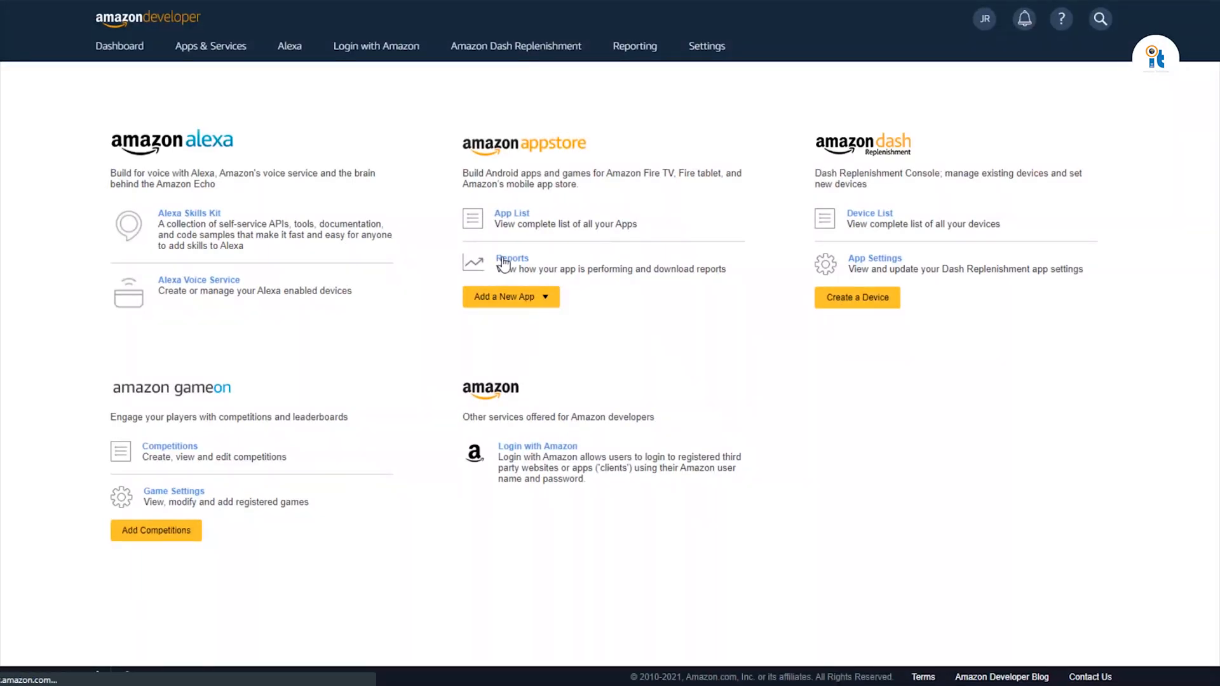
{"action": "left_click", "coordinate": [511, 259]}
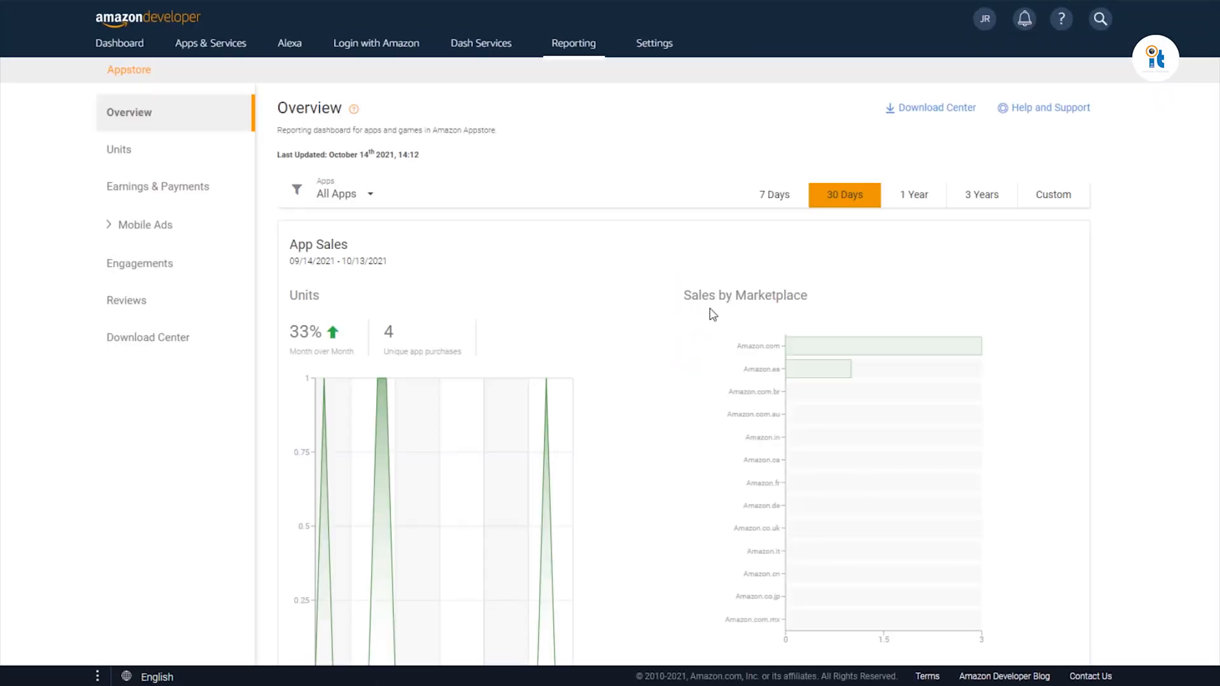
{"action": "scroll", "scroll_direction": "down", "scroll_amount": 3}
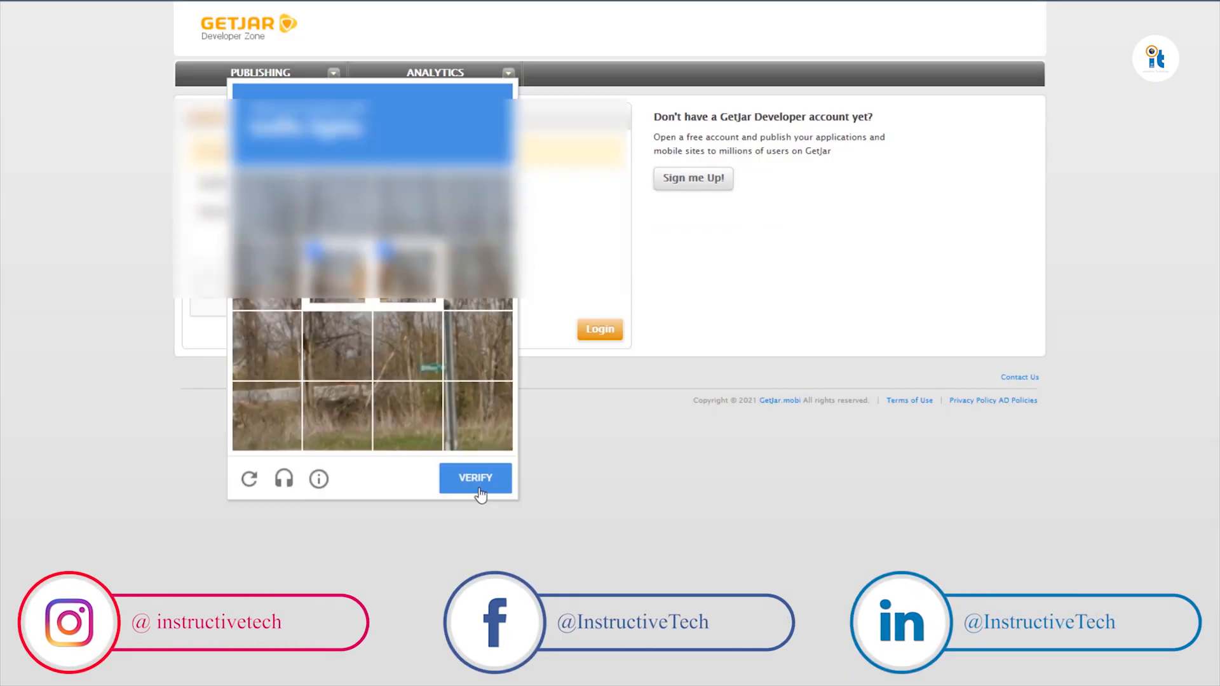
Verify login and check daily downloads: 128 over 30 days, 296 all-time
{"action": "left_click", "coordinate": [474, 478]}
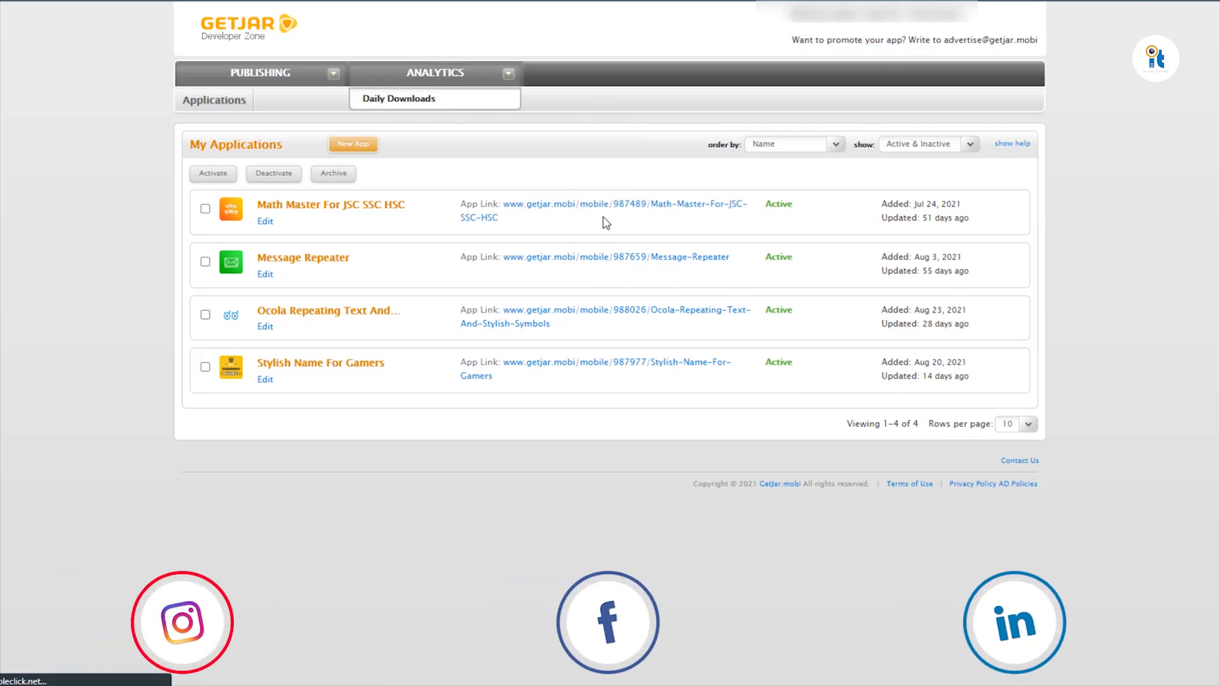
{"action": "left_click", "coordinate": [398, 98]}
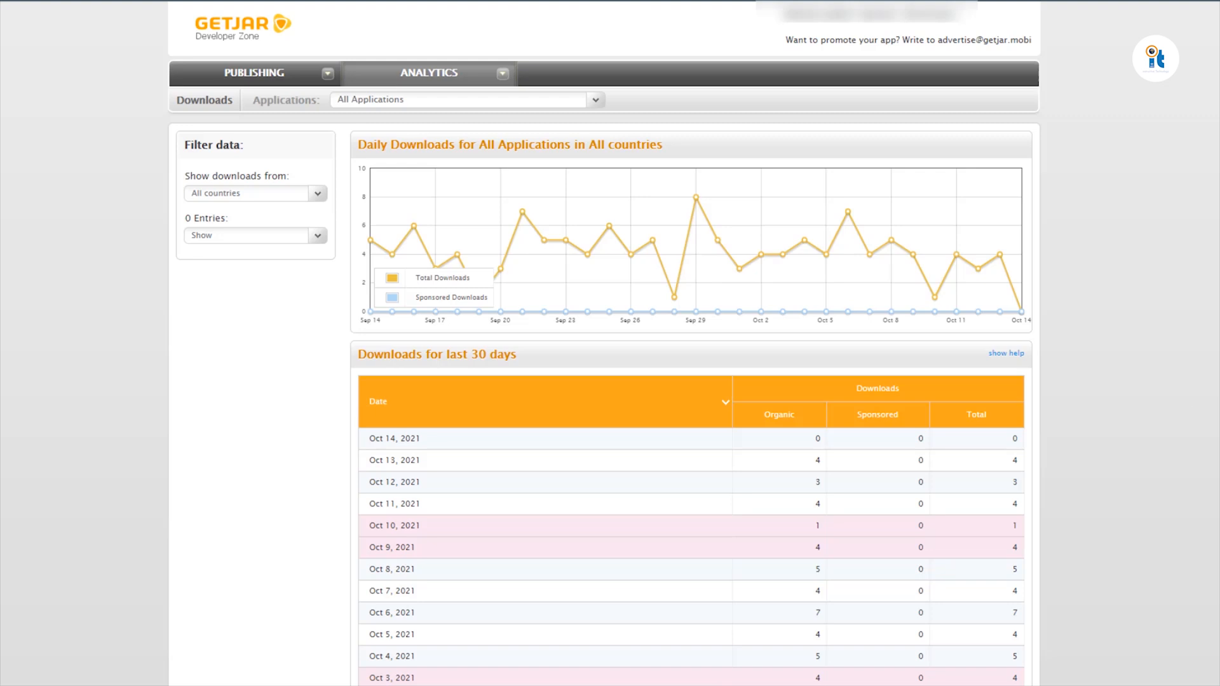
{"action": "scroll", "scroll_direction": "down", "scroll_amount": 3}
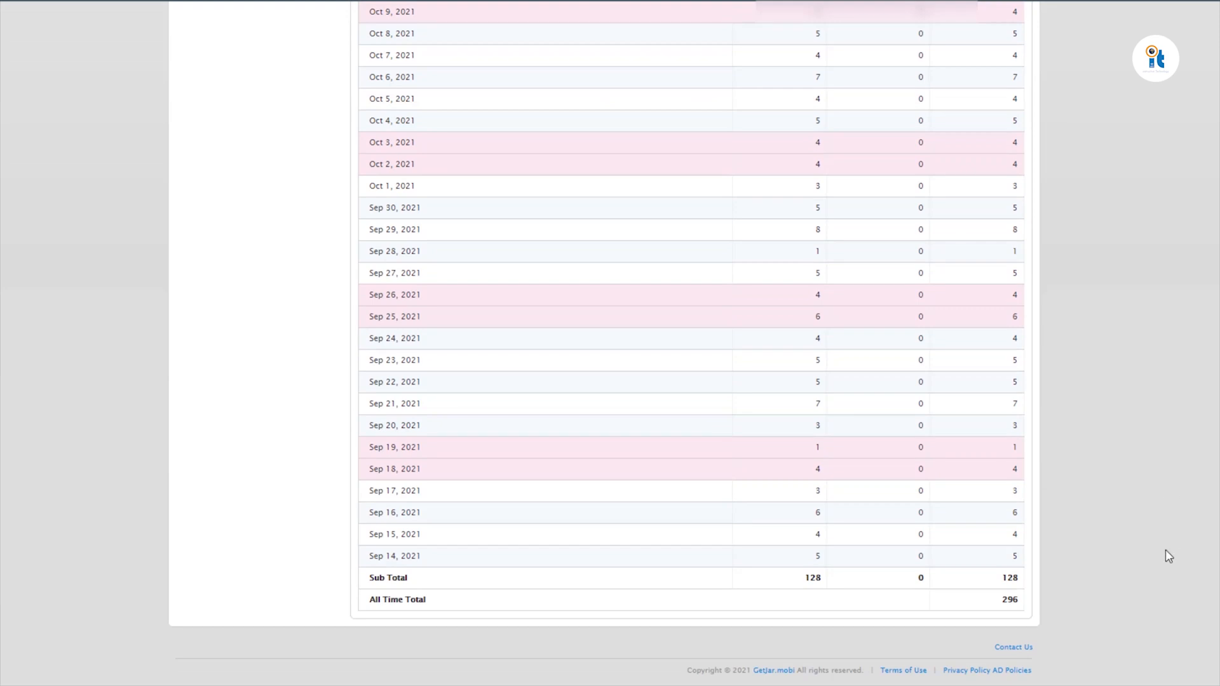
{"action": "mouse_move", "coordinate": [1191, 541]}
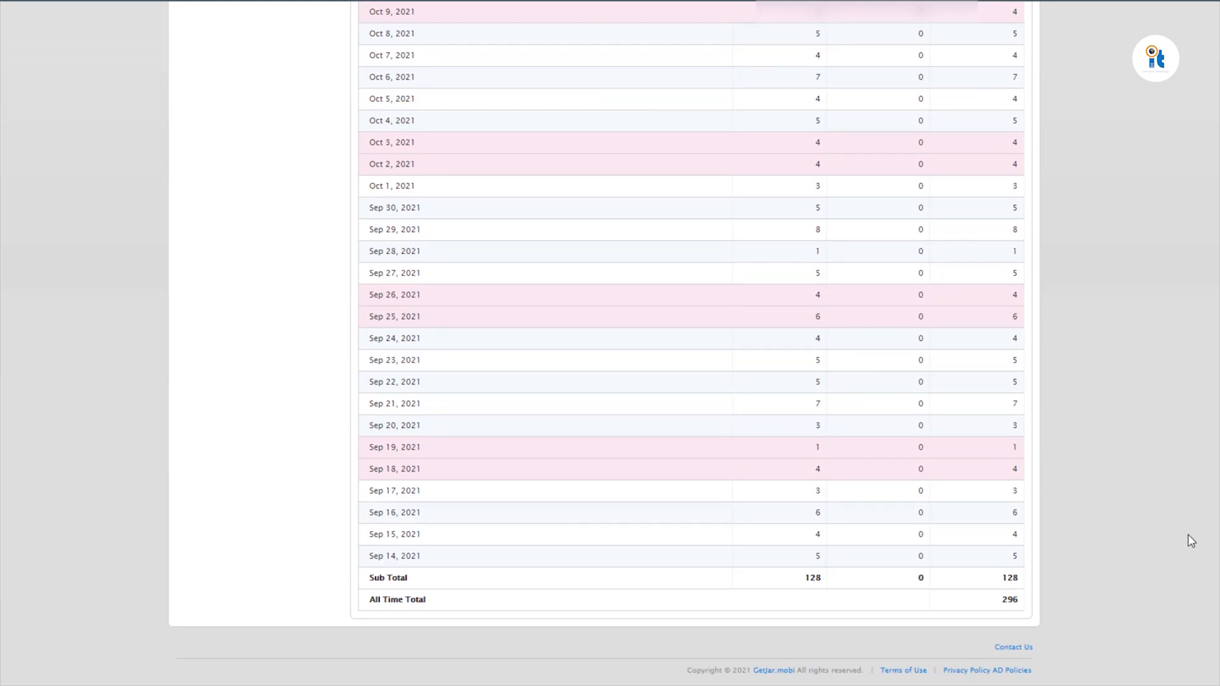
{"action": "scroll", "scroll_direction": "up", "scroll_amount": 3}
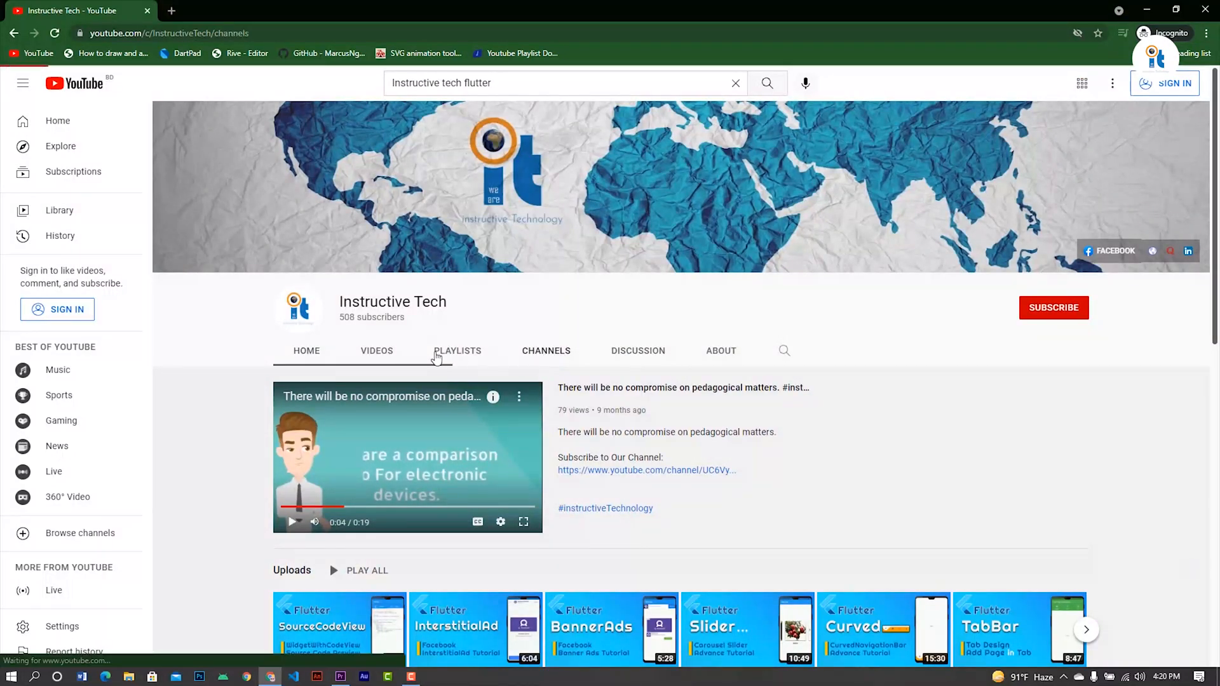
Play all 21 videos of the Flutter for Beginners Tutorials playlist
{"action": "left_click", "coordinate": [457, 350]}
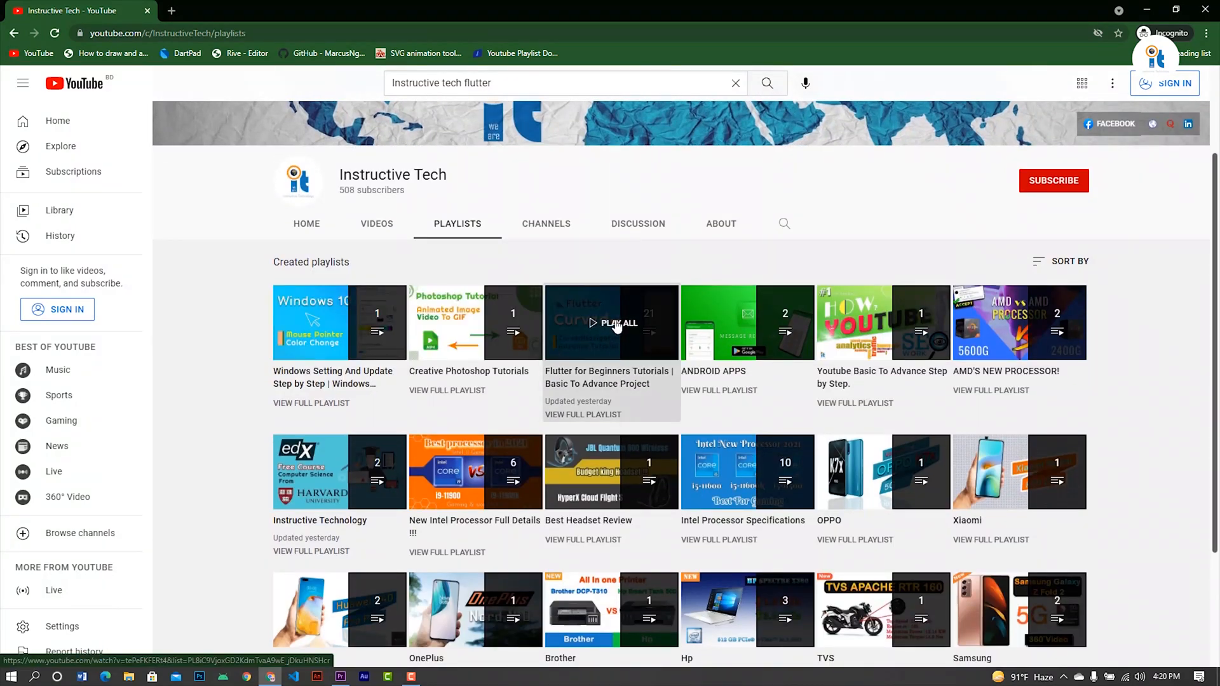
{"action": "left_click", "coordinate": [611, 322]}
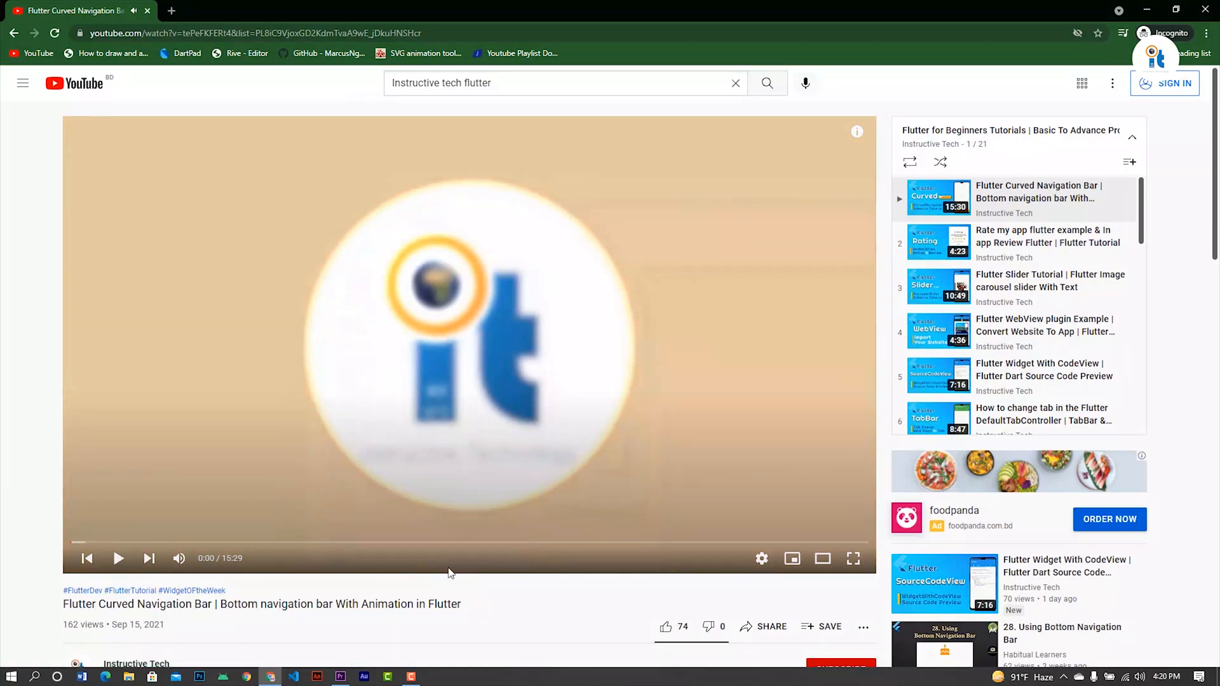